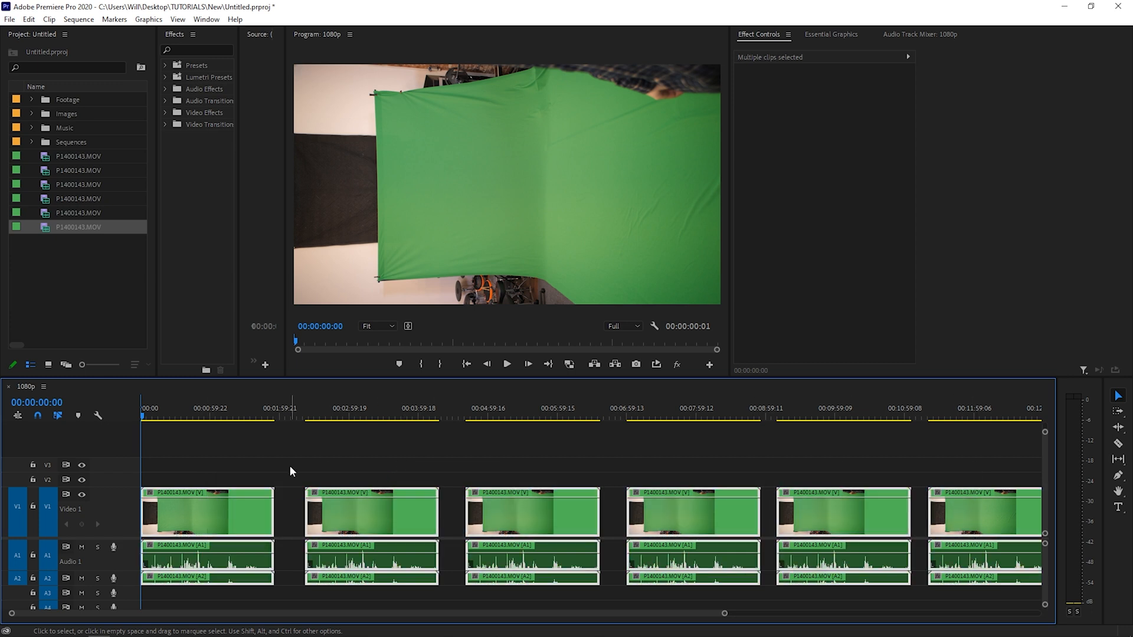
mouse_move(789, 446)
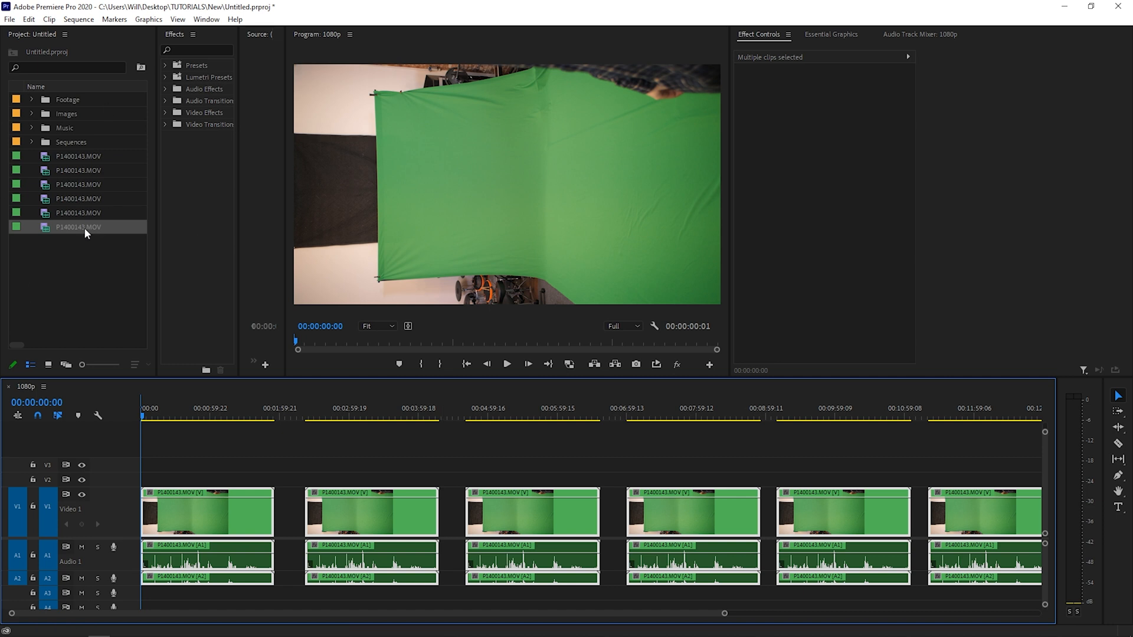
mouse_move(85, 233)
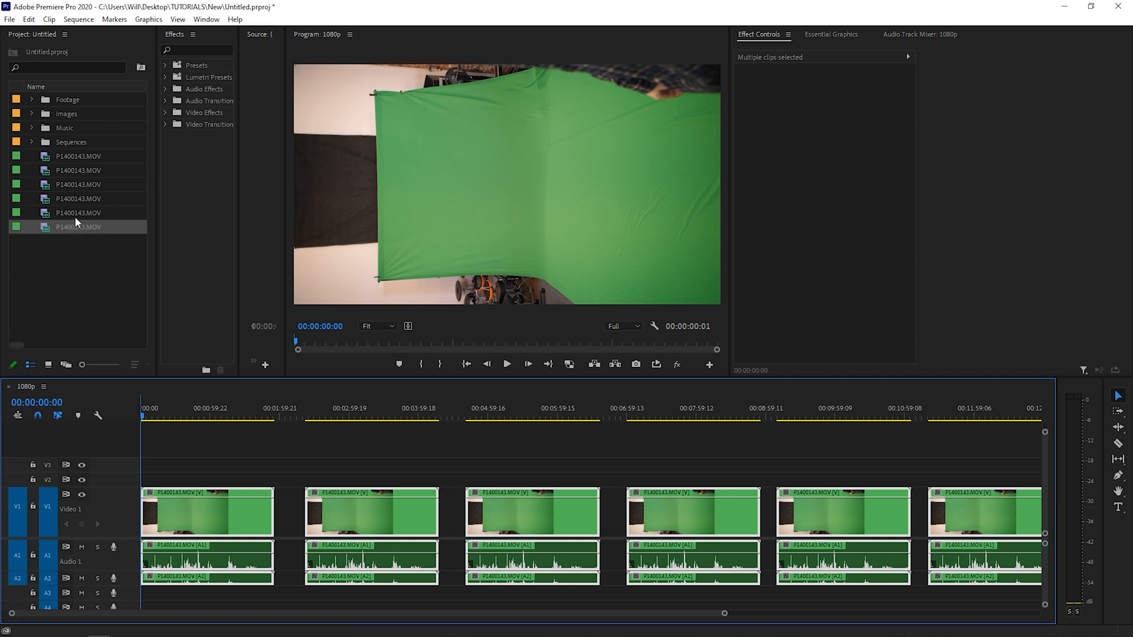
mouse_move(70, 171)
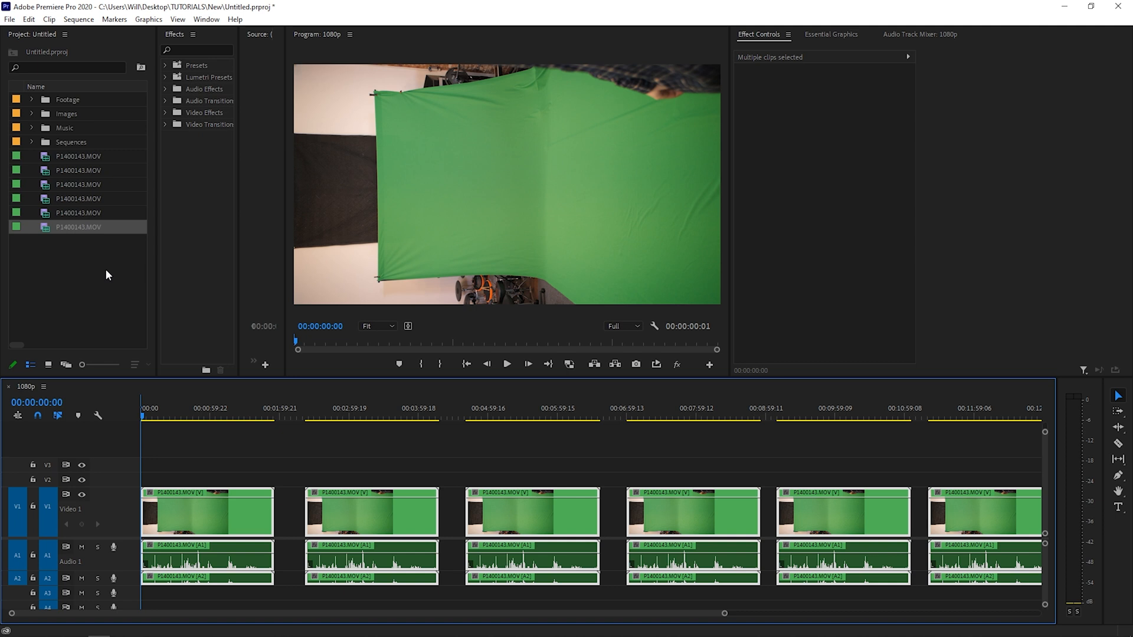
mouse_move(98, 282)
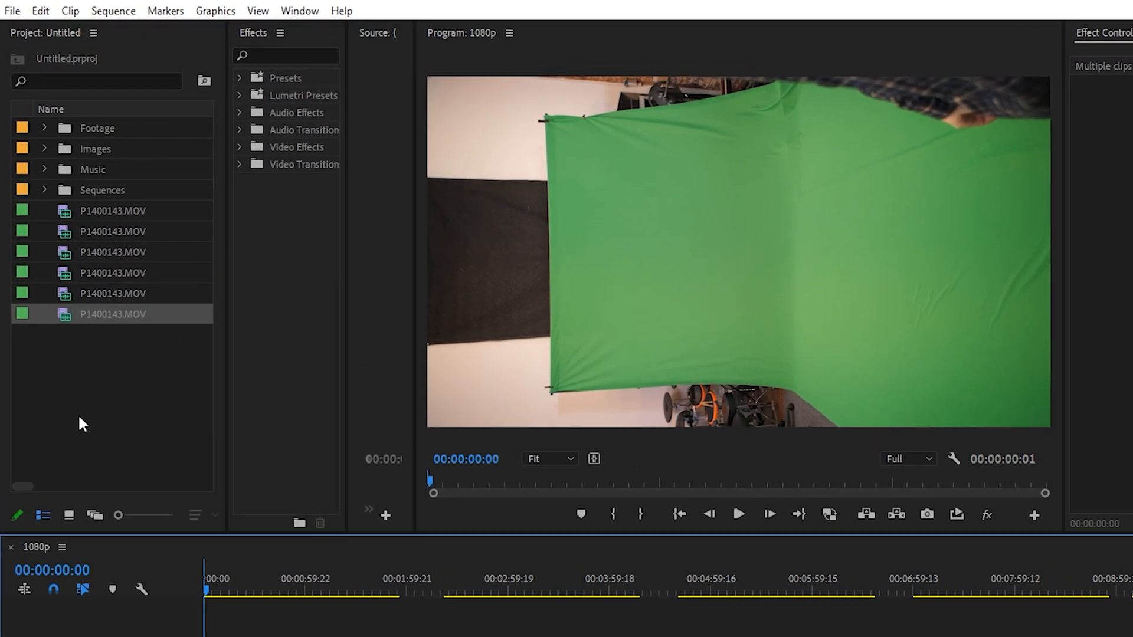
- Show the Edit menu commands, which include Consolidate Duplicates
left_click(40, 11)
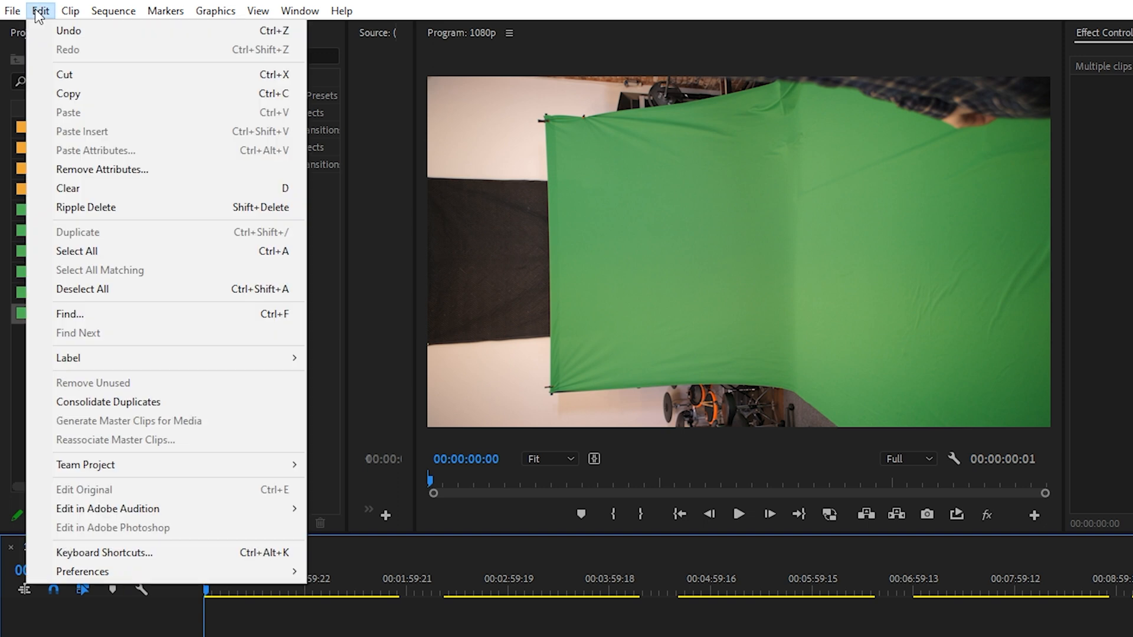
mouse_move(107, 402)
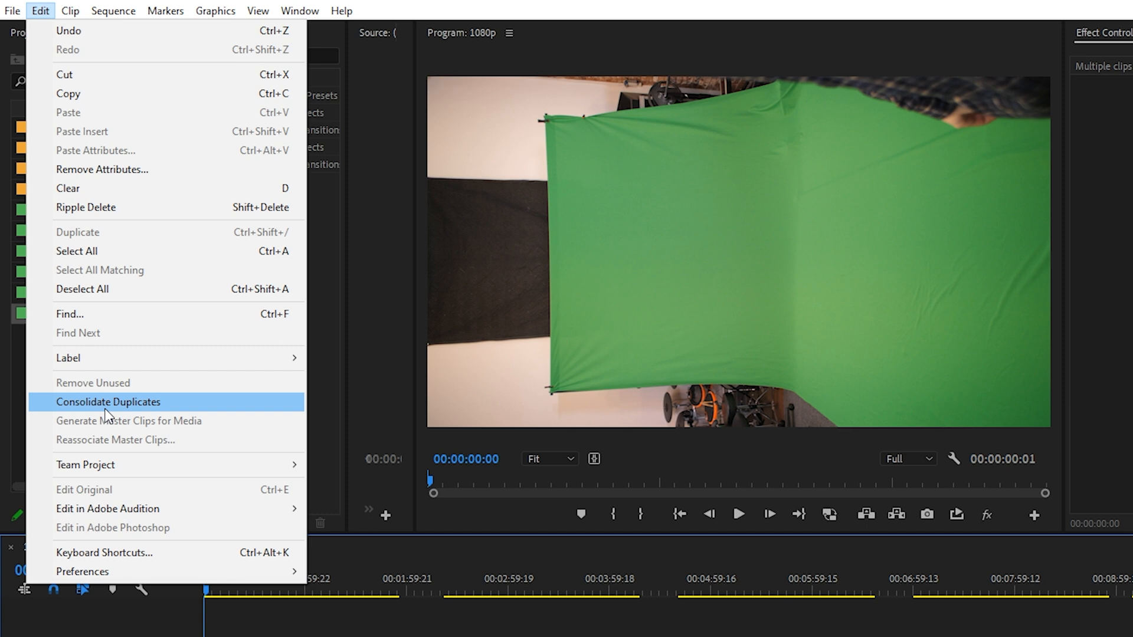
mouse_move(109, 411)
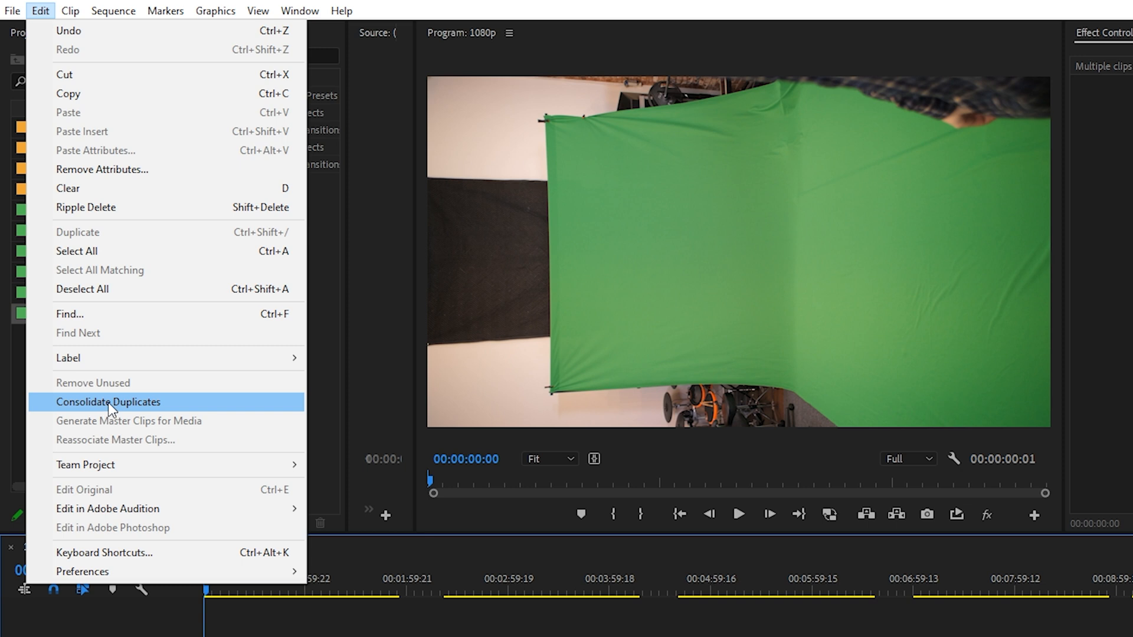
- Consolidate the six duplicate P1400143.MOV entries into a single project item
left_click(108, 401)
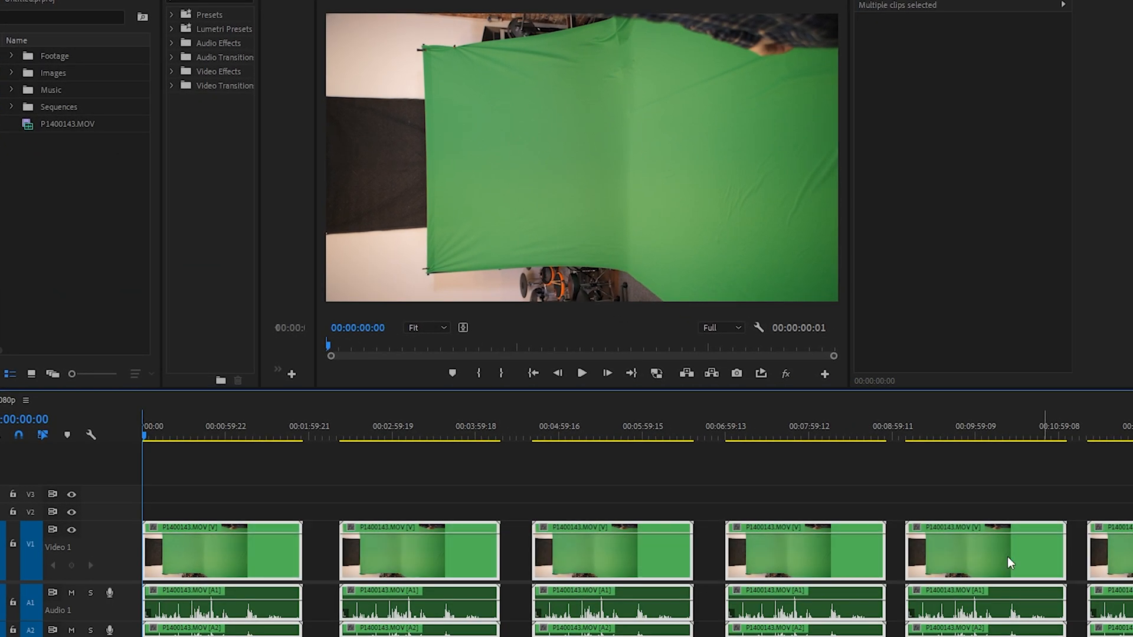
mouse_move(467, 439)
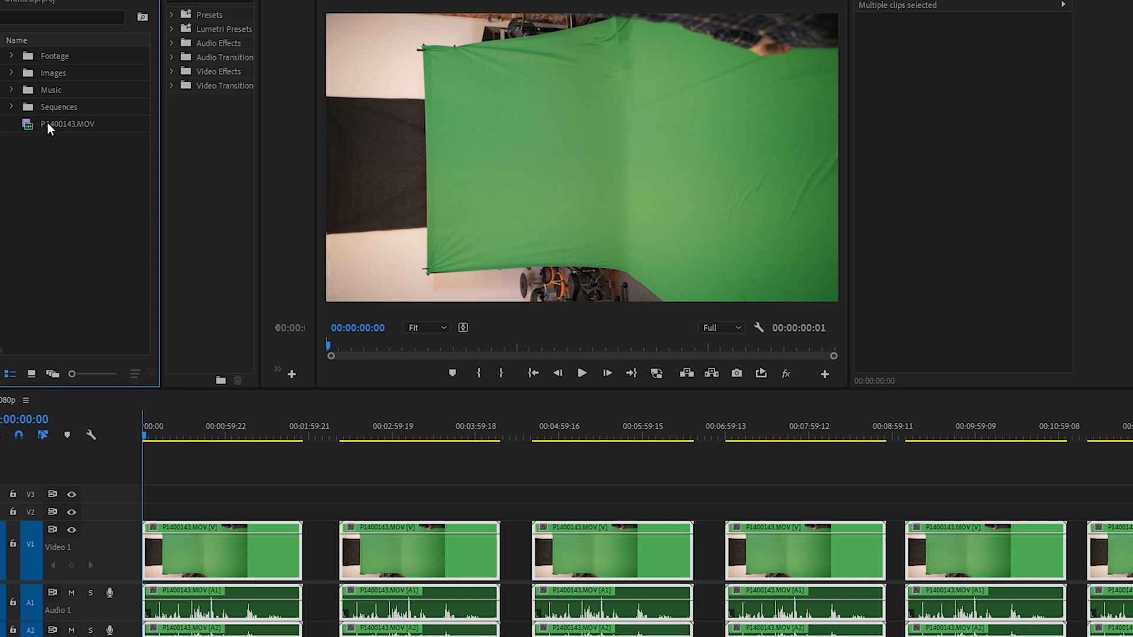
mouse_move(66, 124)
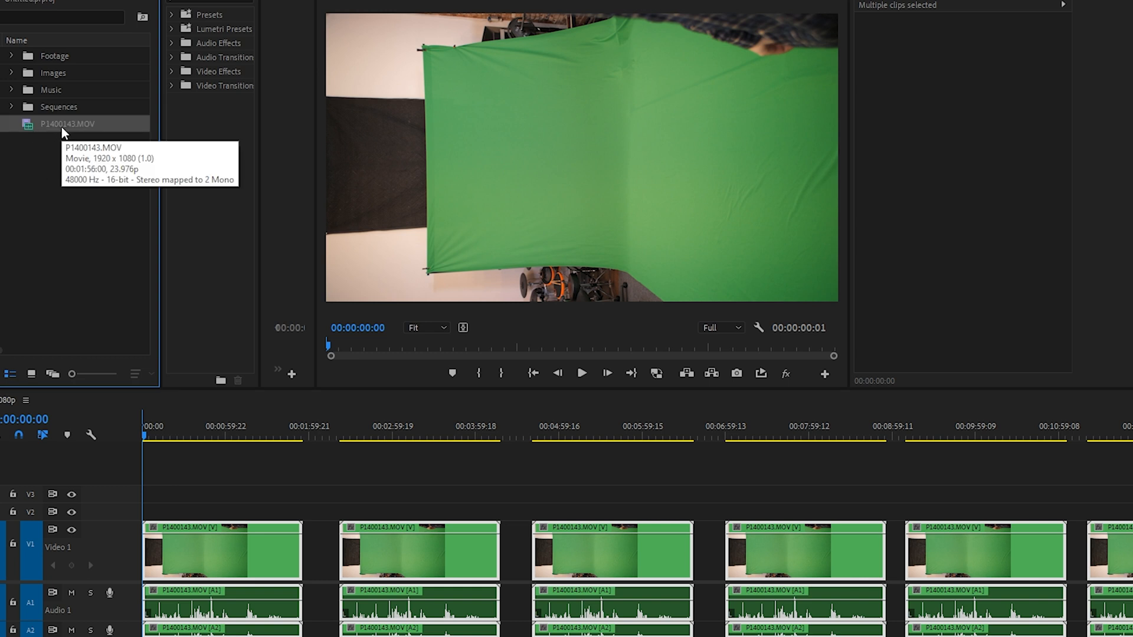
mouse_move(76, 181)
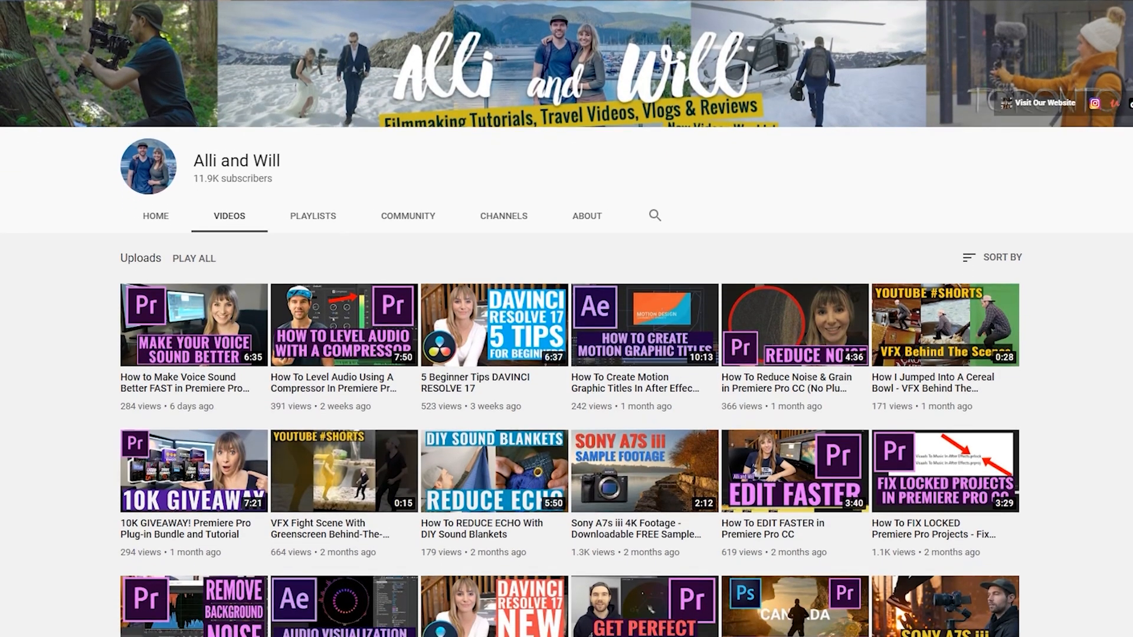
- Scroll down through the channel's uploaded editing tutorials
scroll("down", 3)
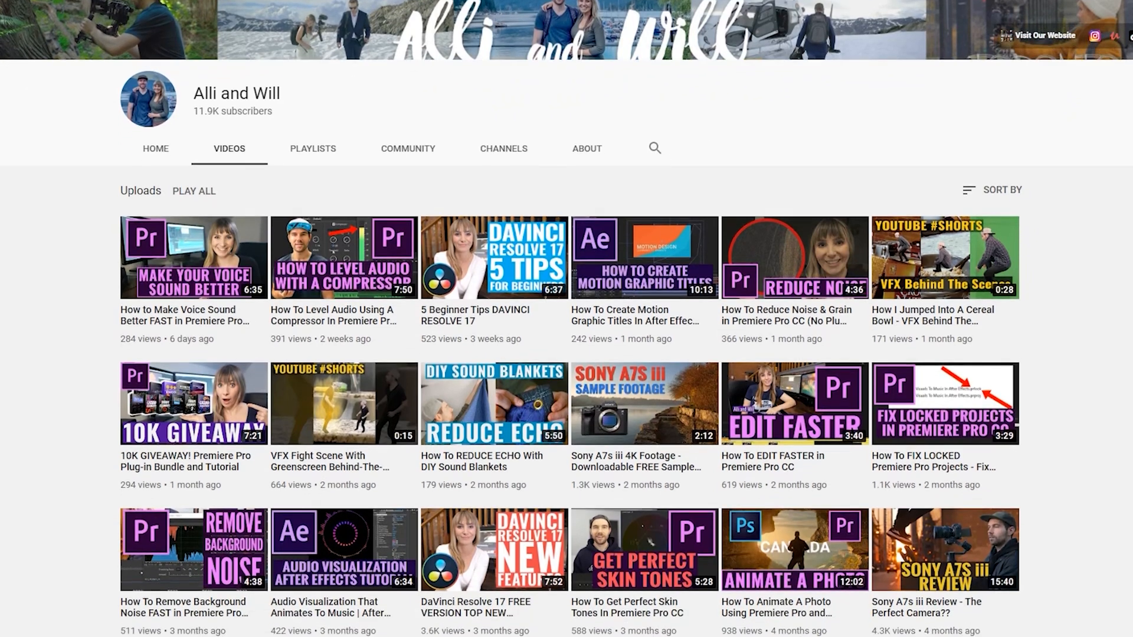
scroll("down", 3)
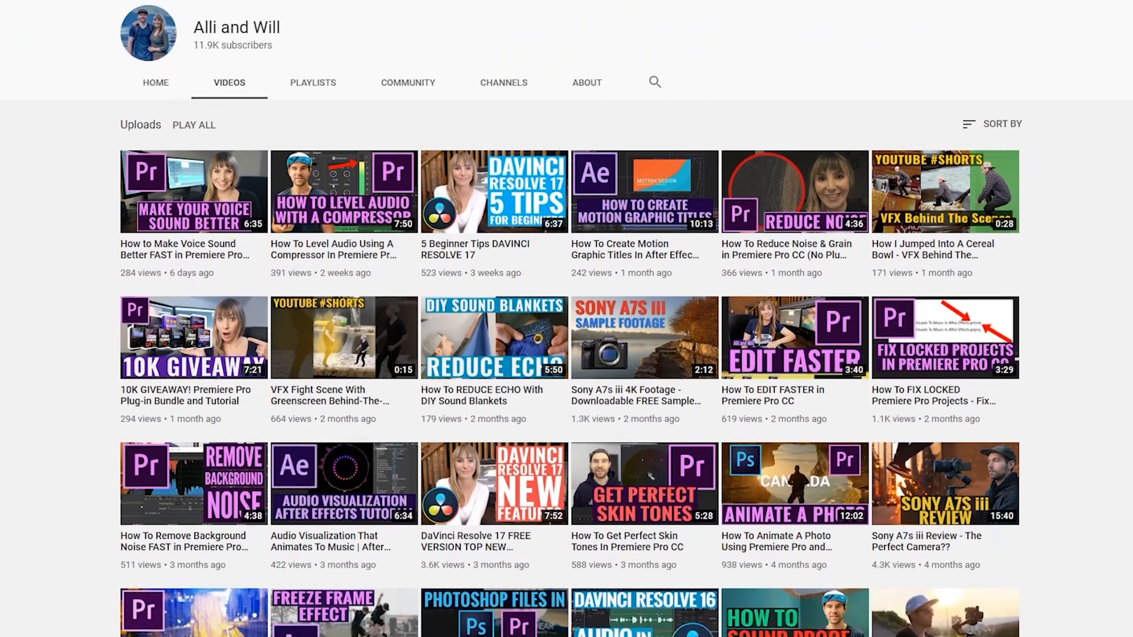
scroll("down", 3)
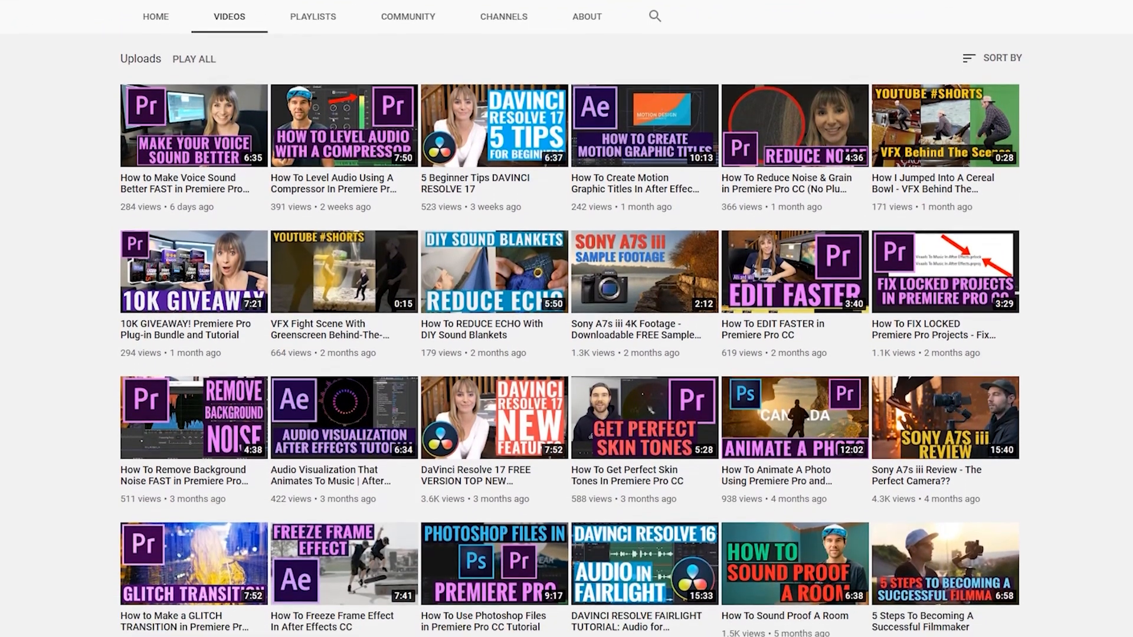